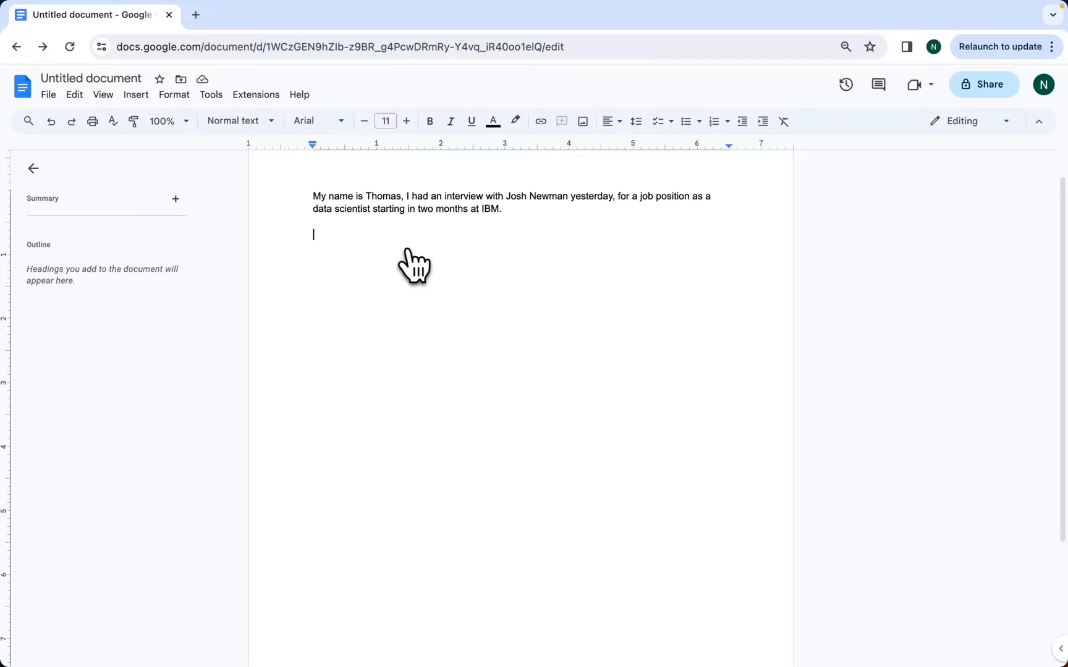
Launch the GPT for Docs assistant and set it to GPT-4 with creative responses
{"action": "left_click", "coordinate": [256, 95]}
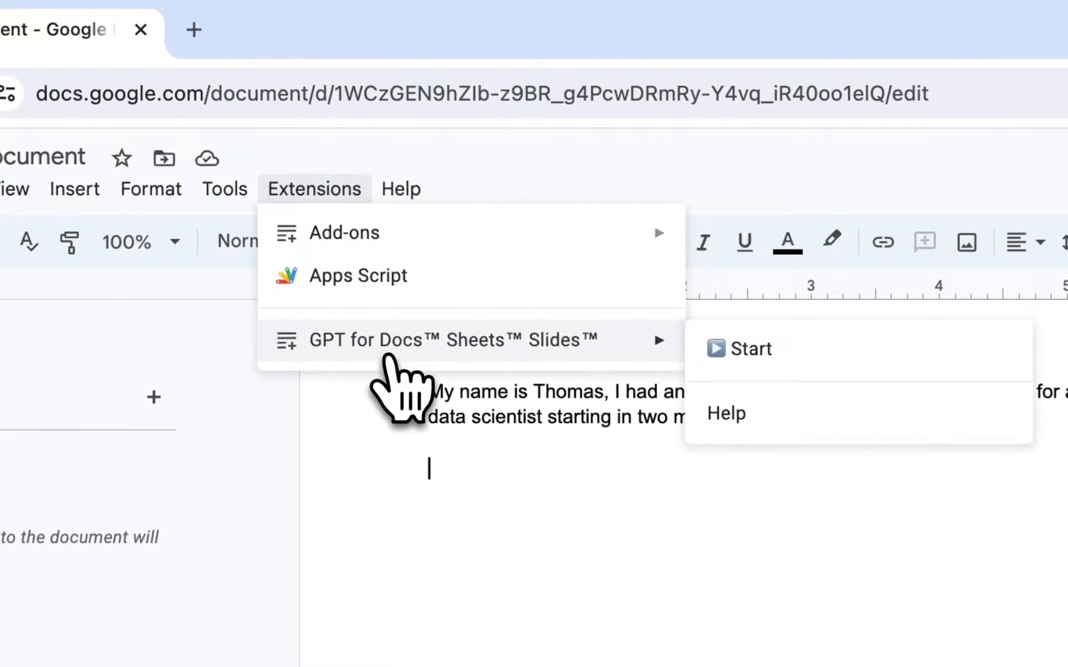
{"action": "left_click", "coordinate": [748, 349]}
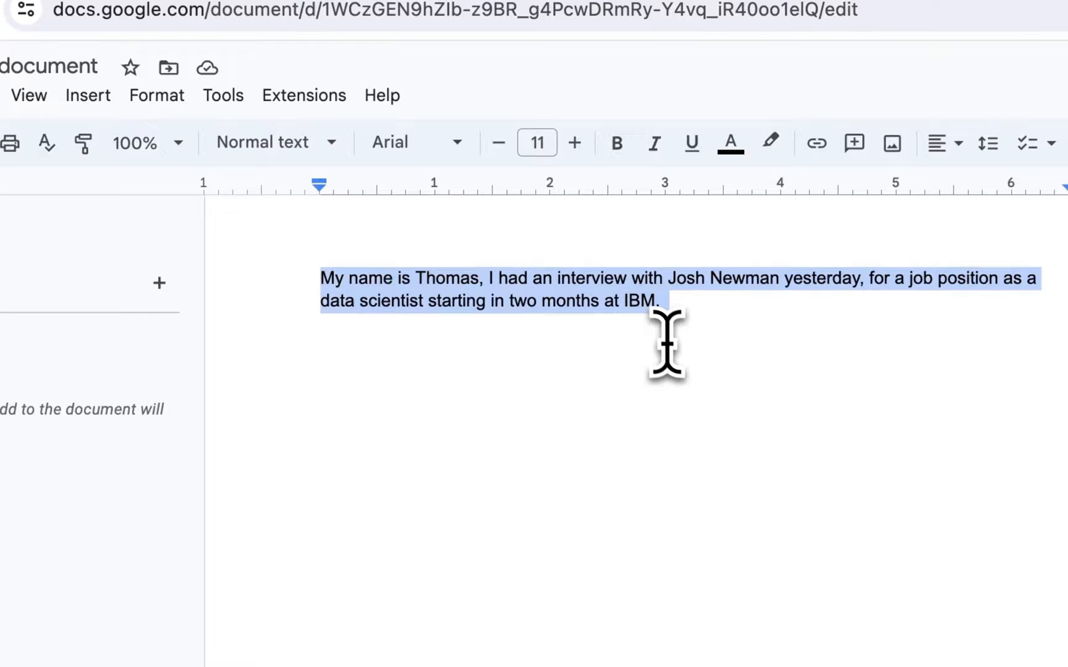
{"action": "mouse_move", "coordinate": [679, 351]}
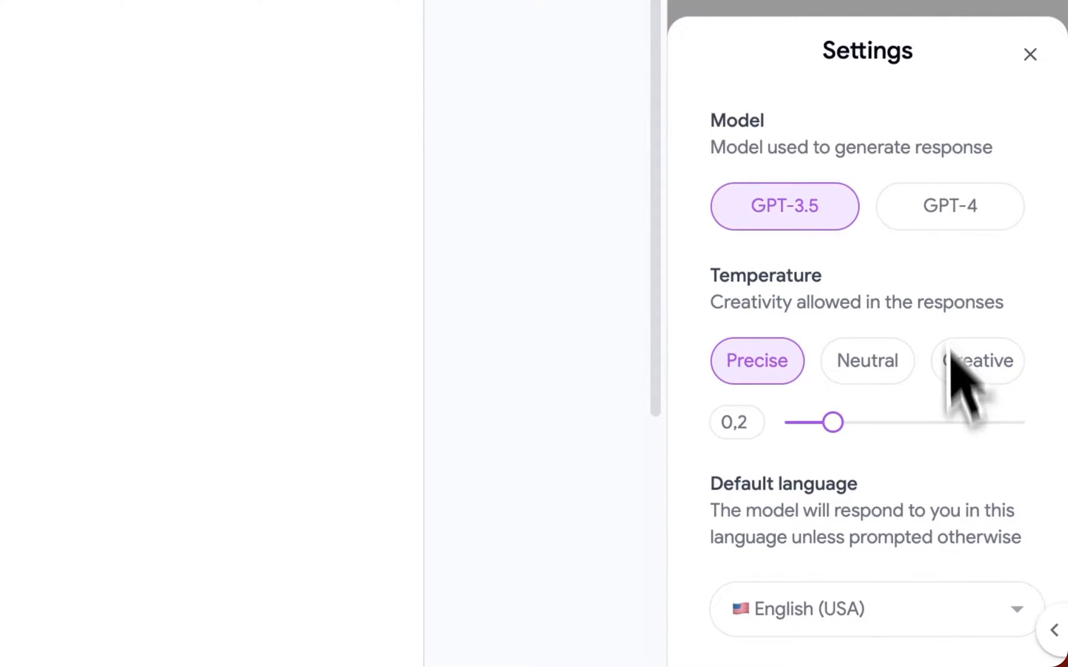
{"action": "left_click", "coordinate": [976, 361]}
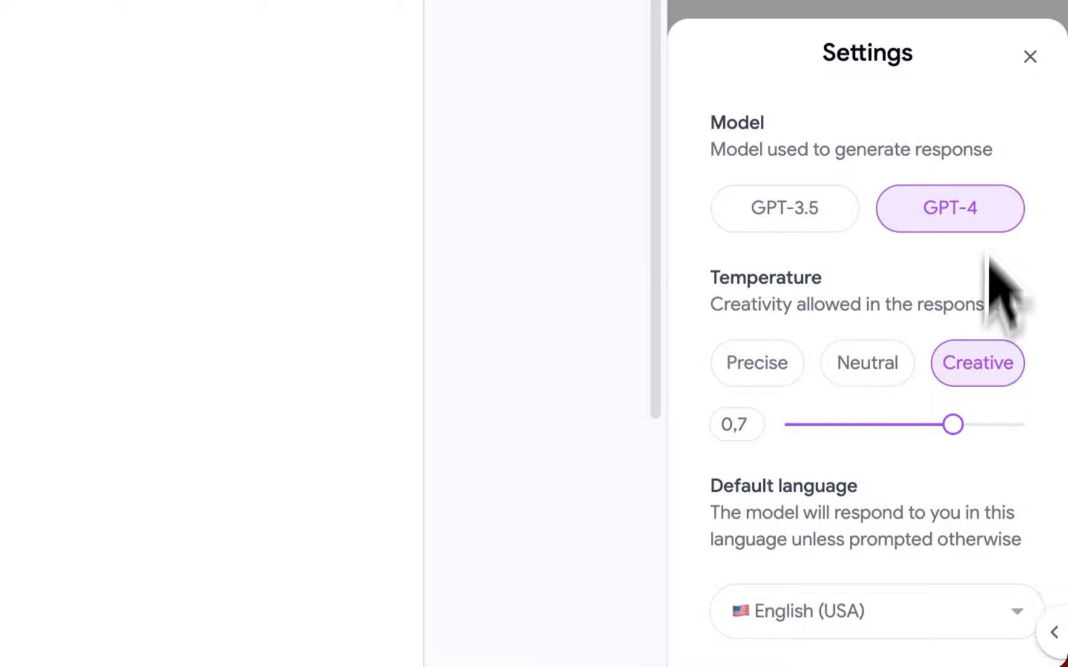
{"action": "left_click", "coordinate": [1029, 55]}
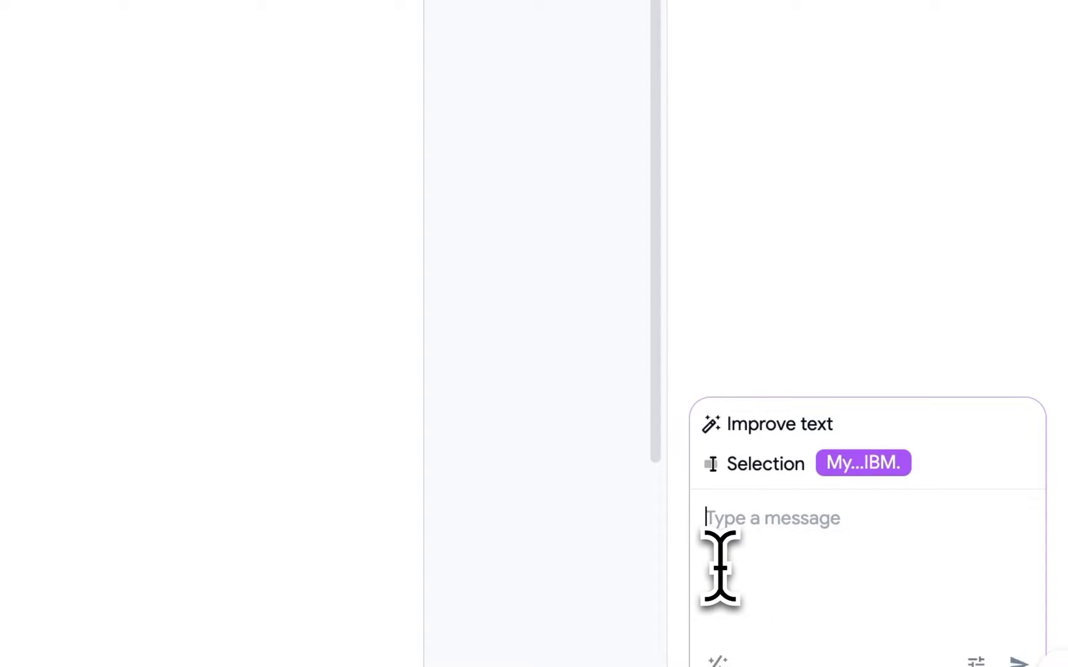
Ask the assistant to write a short follow-up email thanking him for the interview
{"action": "type", "text": "Write a short follow-up email to thank him for the interview, and tell him why I am the right fit for this job position."}
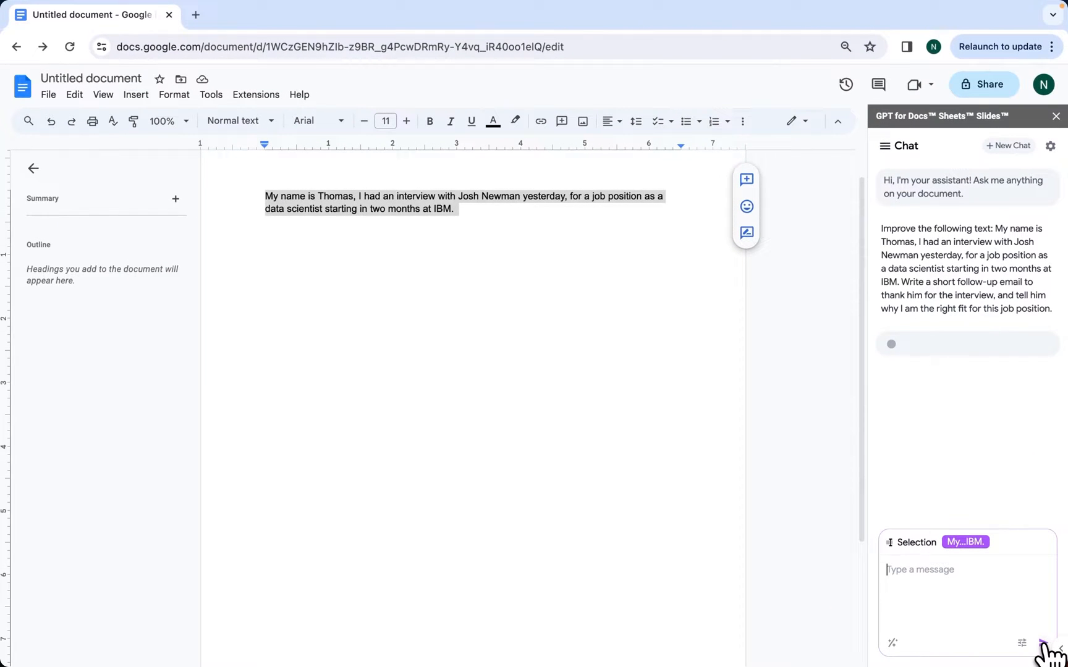
{"action": "left_click", "coordinate": [1021, 643]}
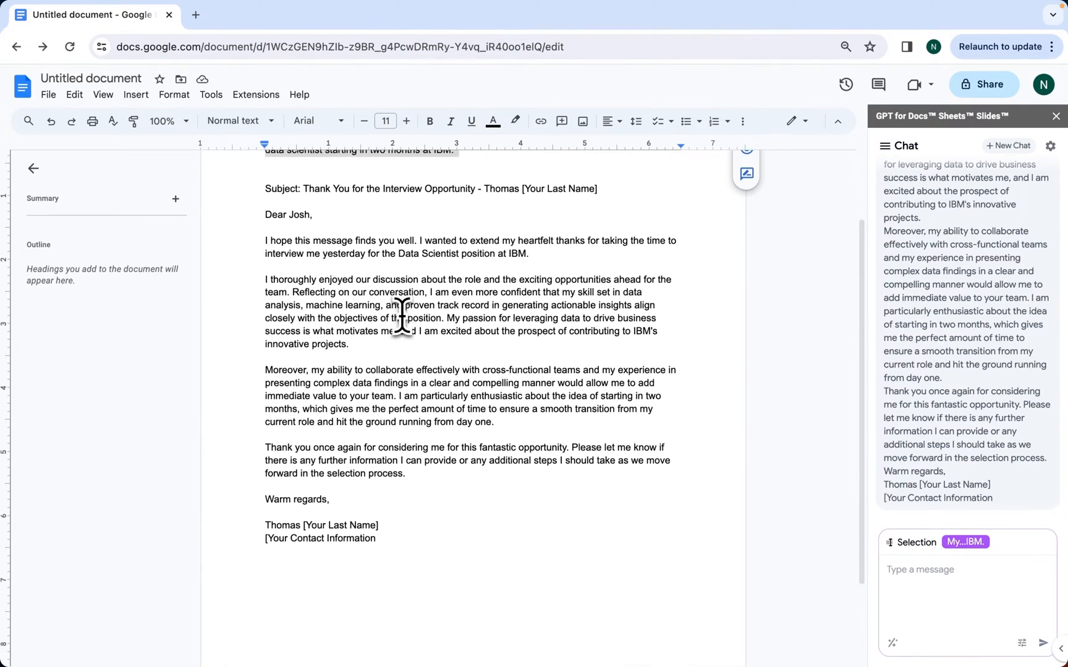
Select the 'Moreover…' paragraph and ask the assistant to rewrite it elaborating on collaboration
{"action": "left_click_drag", "start_coordinate": [264, 365], "coordinate": [494, 418]}
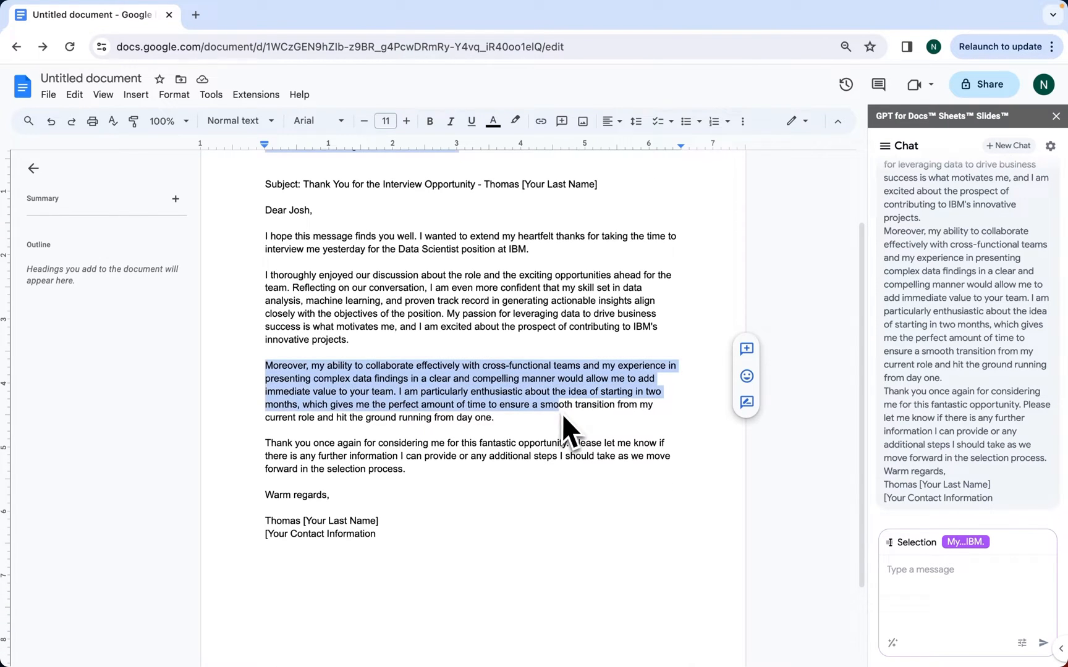
{"action": "left_click", "coordinate": [932, 570]}
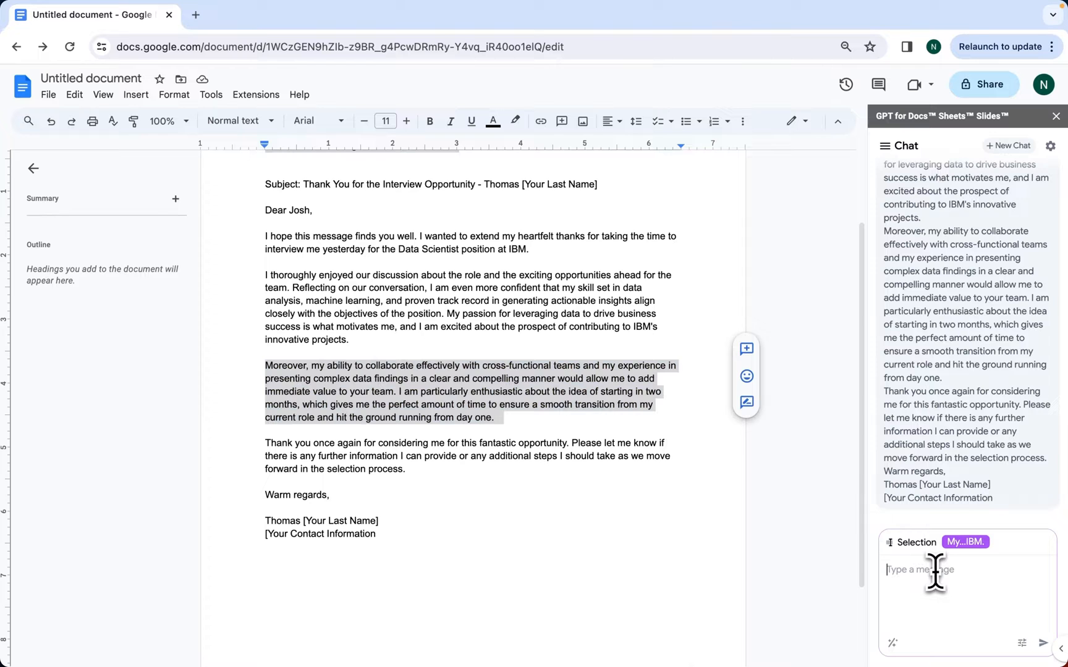
{"action": "type", "text": "rewrite the previous prompt and e"}
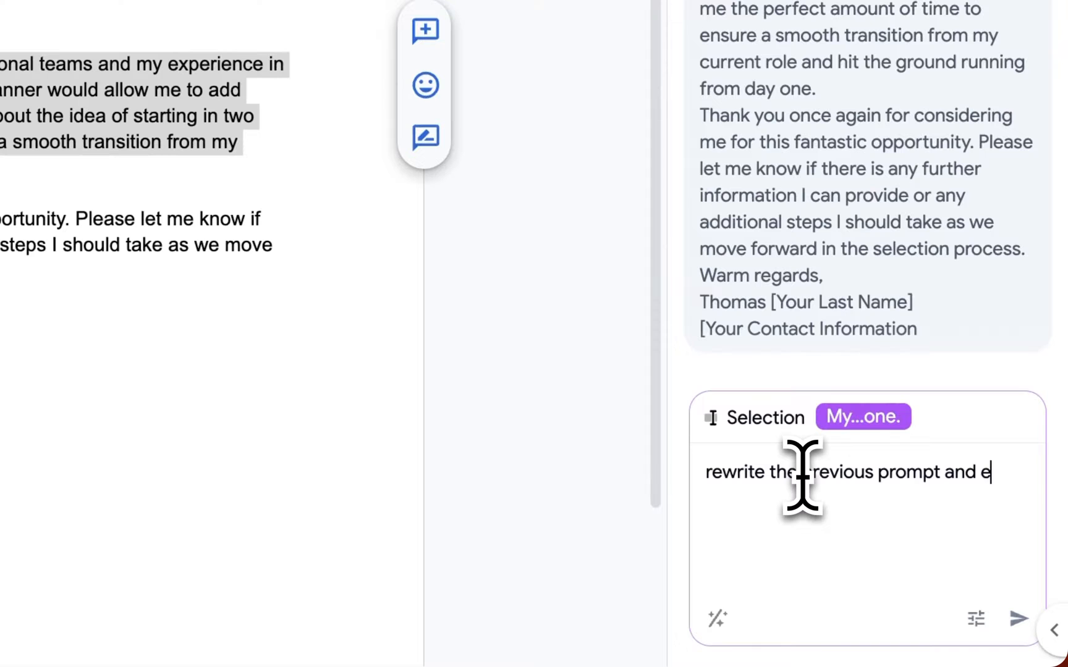
{"action": "type", "text": "laborate on this theme."}
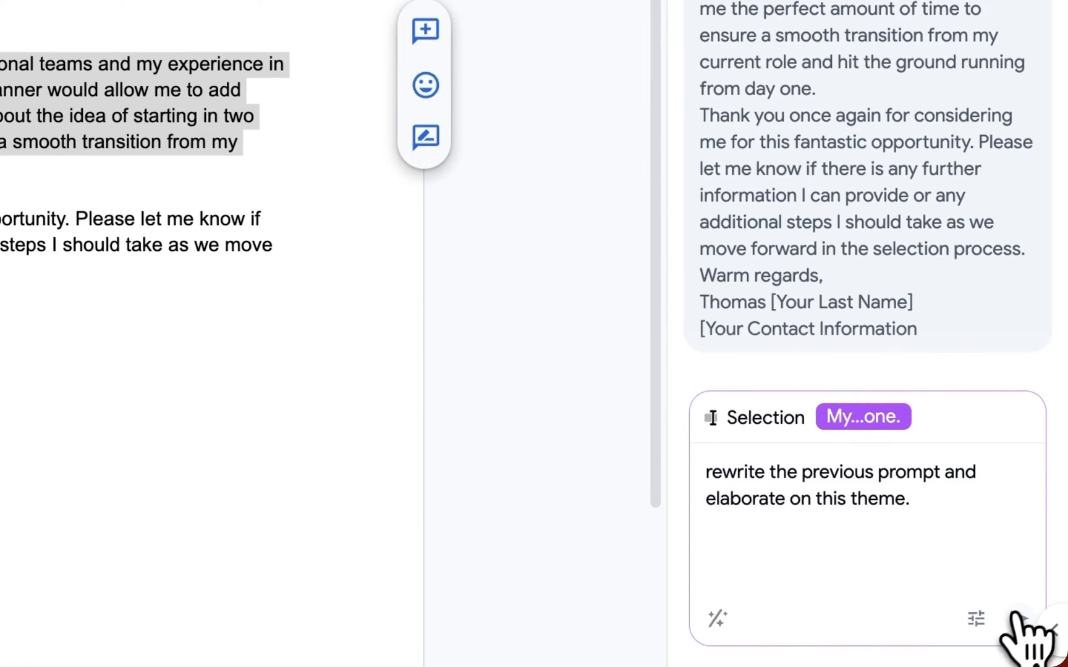
{"action": "left_click", "coordinate": [1019, 619]}
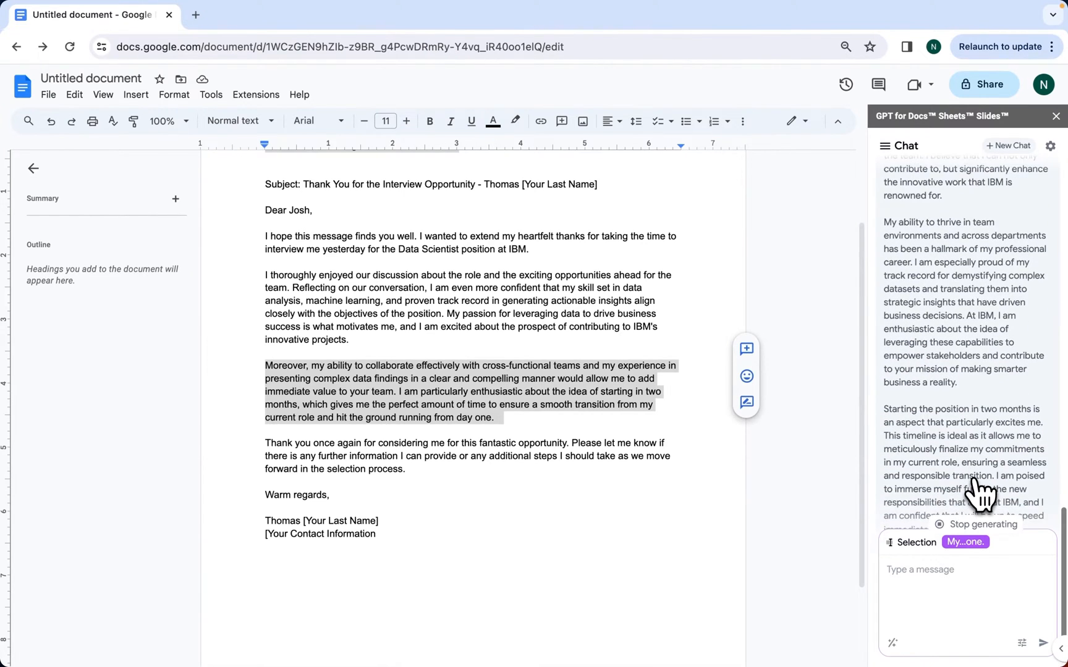
Scroll the chat panel to read the assistant's elaborated multi-paragraph rewrite
{"action": "scroll", "scroll_direction": "down", "scroll_amount": 3}
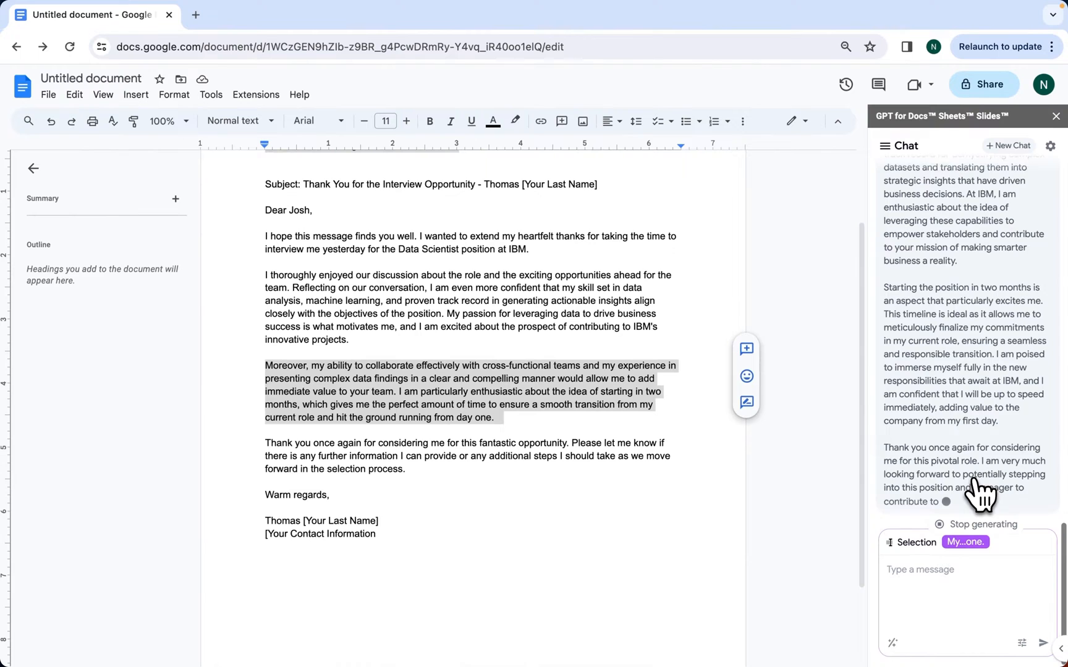